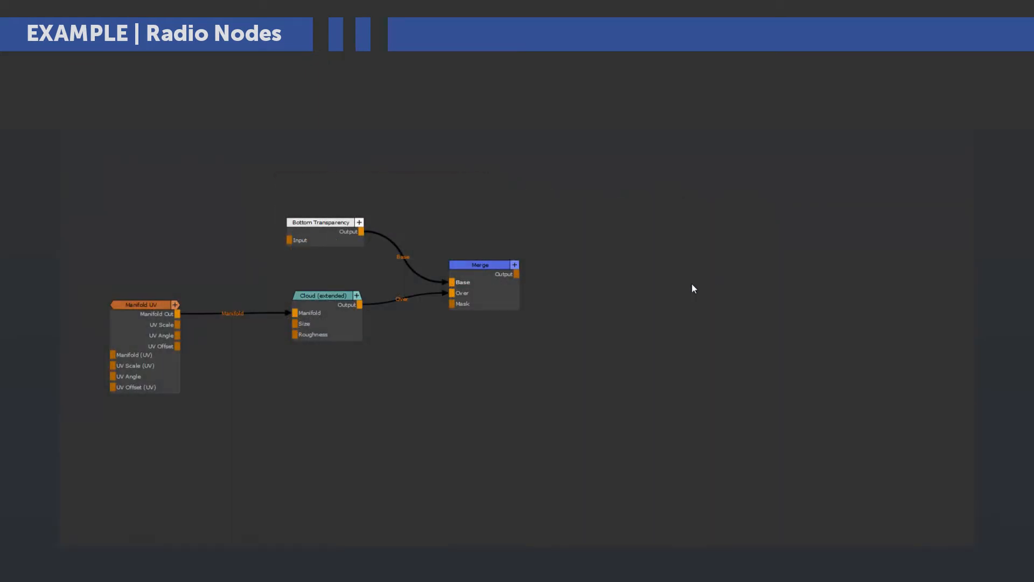
pyautogui.moveTo(693, 278)
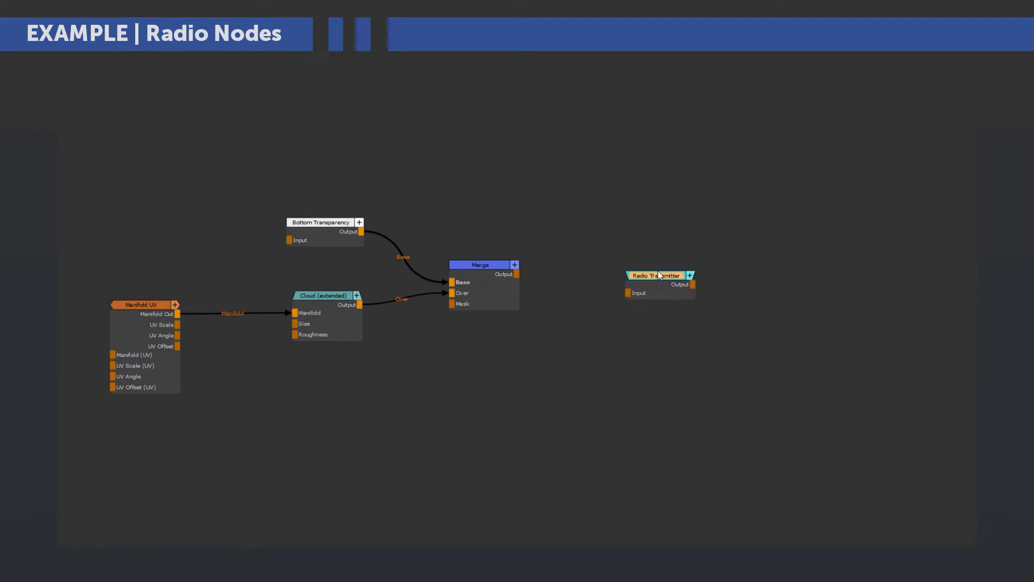
# Step: Wire the Merge node's Output into the new Radio Transmitter node's Input
pyautogui.moveTo(517, 274); pyautogui.dragTo(628, 277)
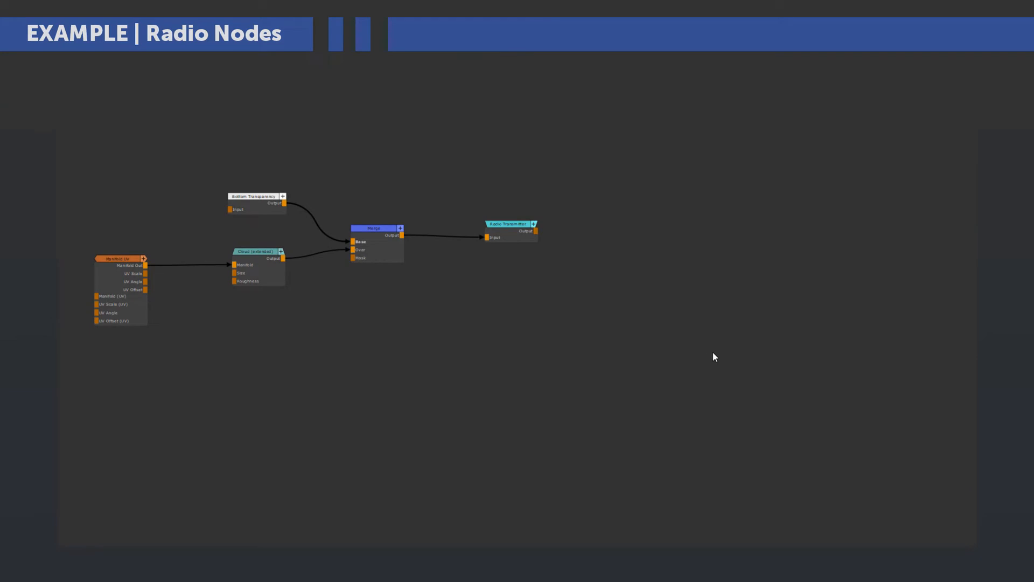
pyautogui.moveTo(716, 400)
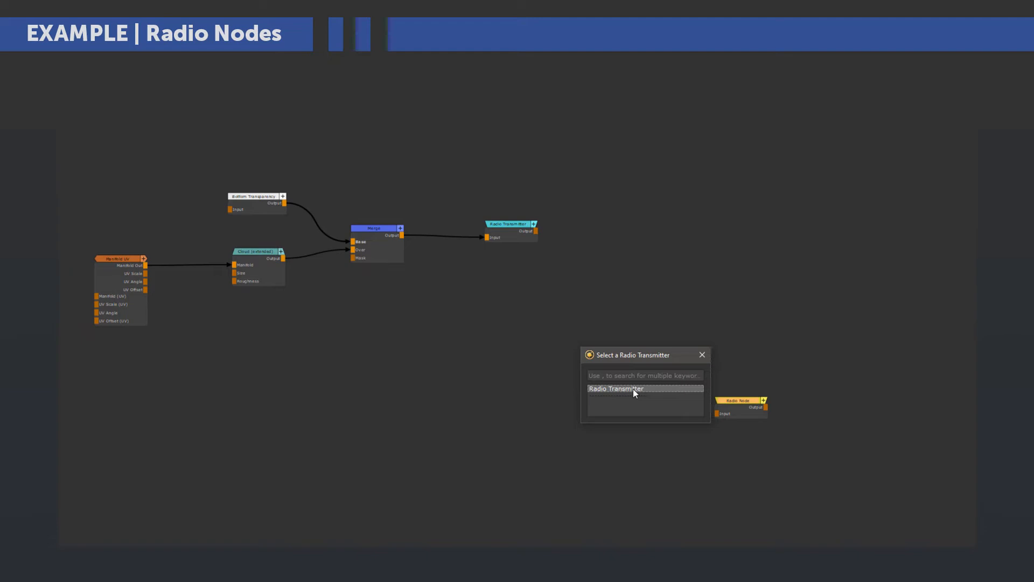
# Step: Link the new Radio Node to 'Radio Transmitter' and dismiss the Radio Nodes options
pyautogui.click(631, 387)
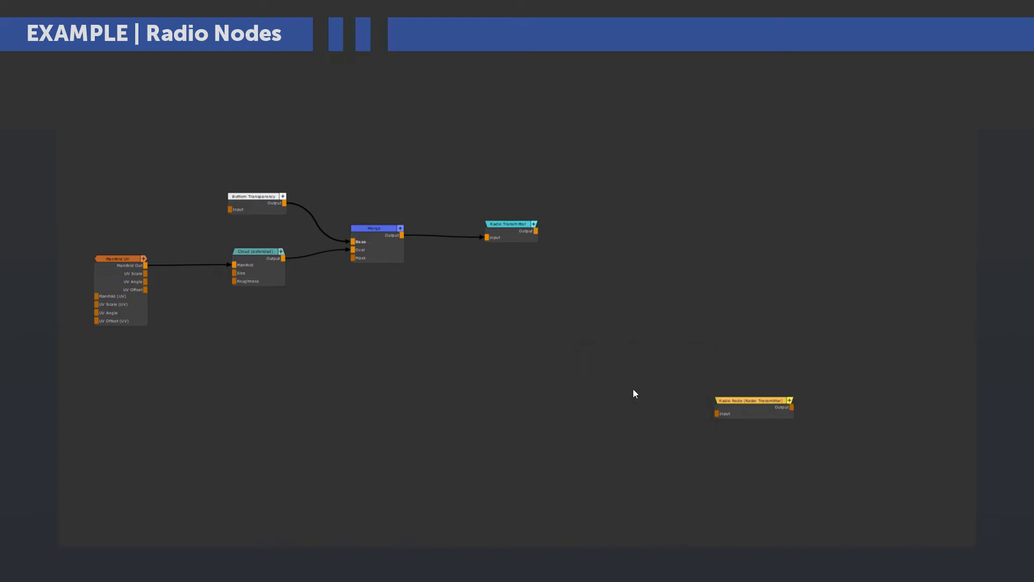
pyautogui.moveTo(638, 392)
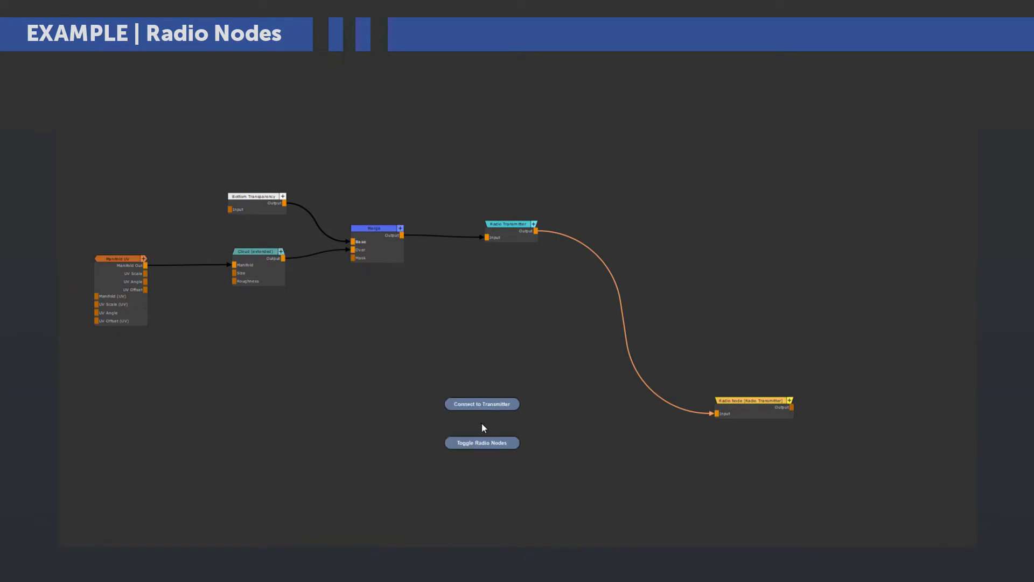
pyautogui.click(482, 441)
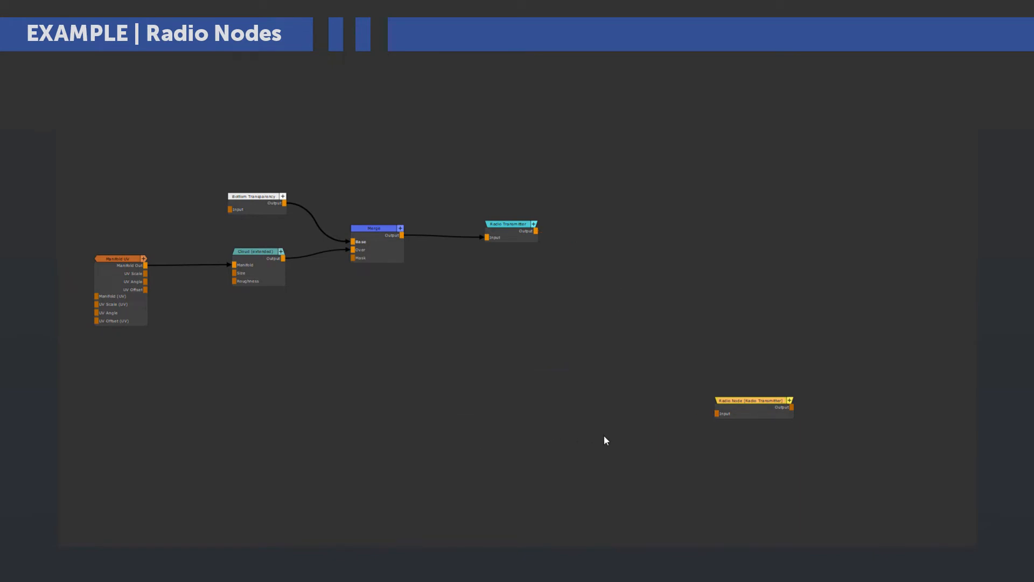
pyautogui.moveTo(663, 445)
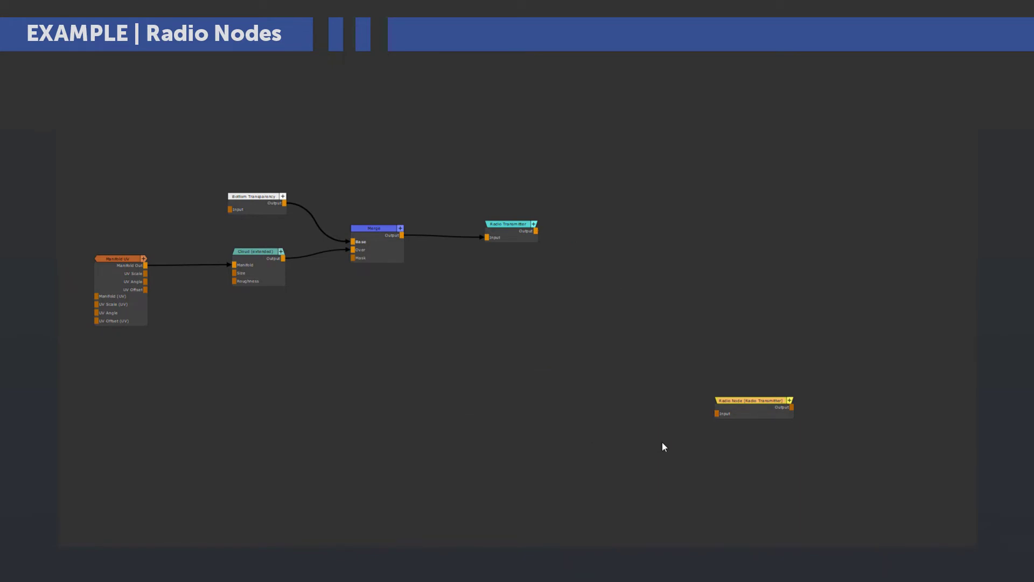
pyautogui.moveTo(670, 444)
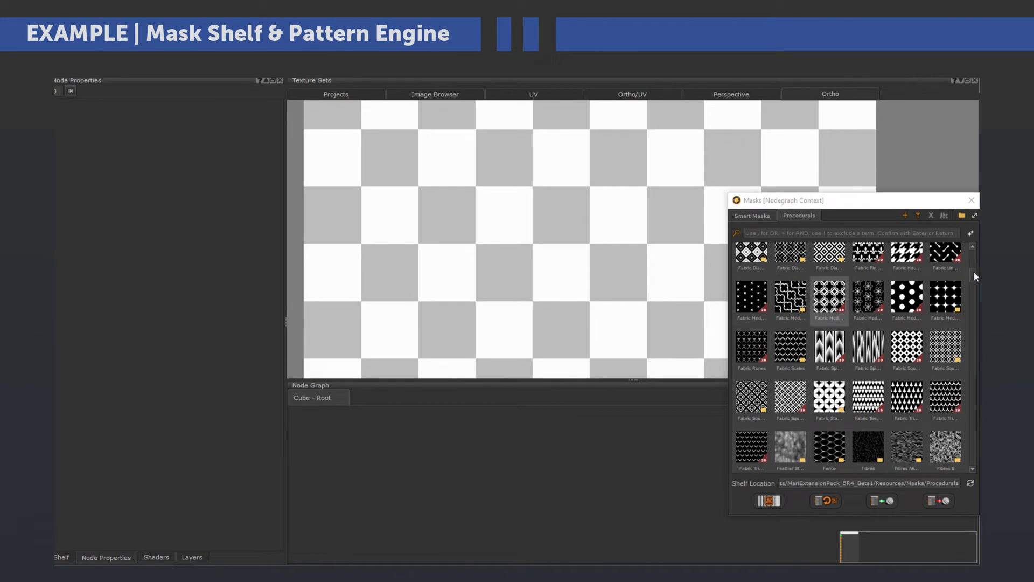
# Step: Browse the Procedurals and smart masks shelves and drag the Medieval Cross pattern into the graph
pyautogui.scroll(-3)
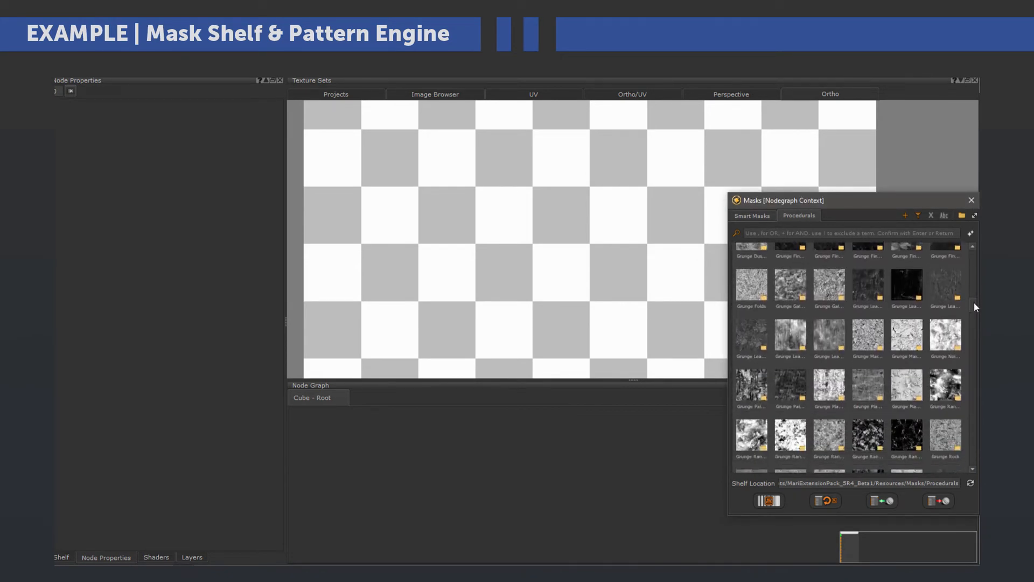
pyautogui.scroll(-3)
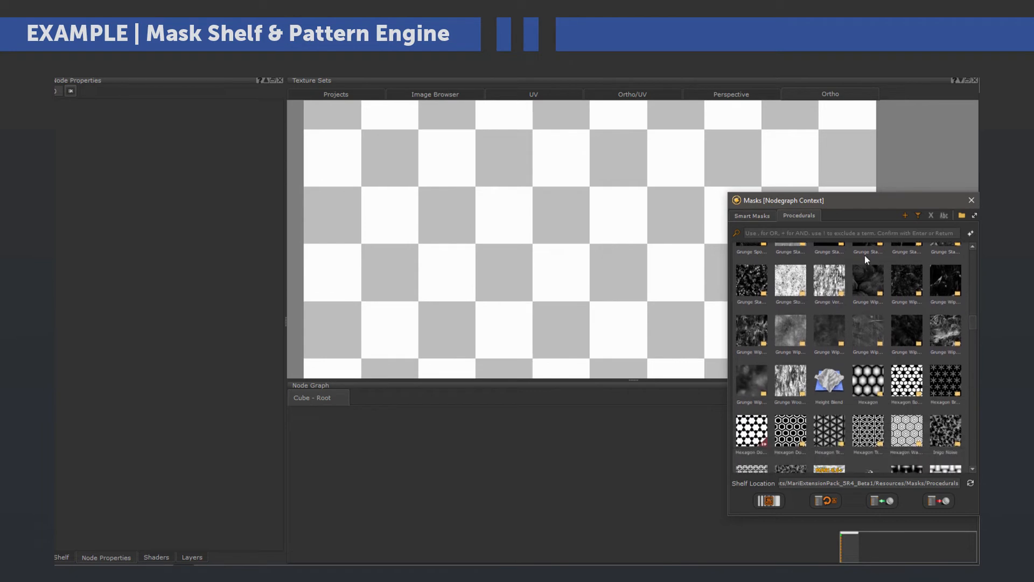
pyautogui.click(751, 215)
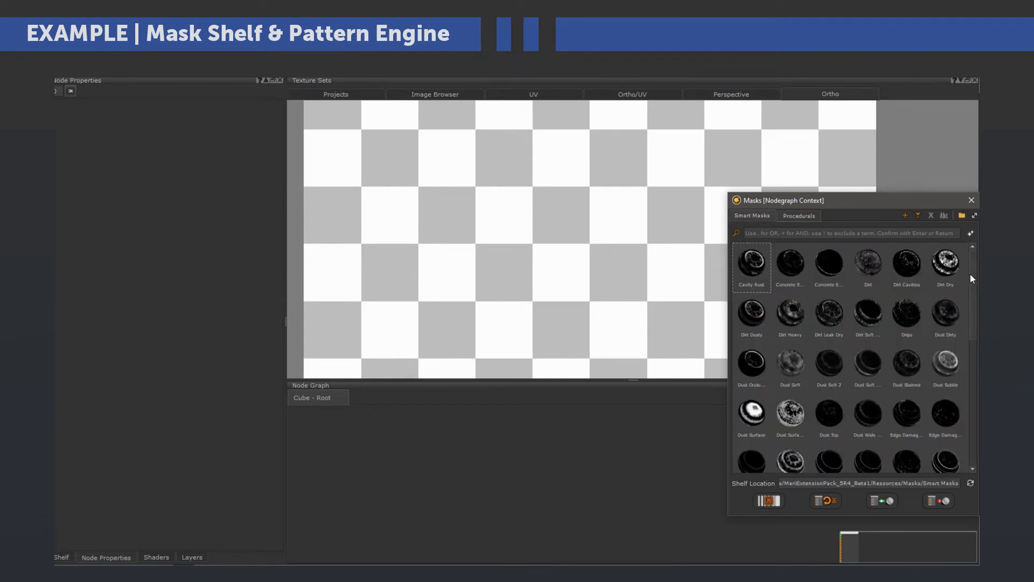
pyautogui.scroll(-3)
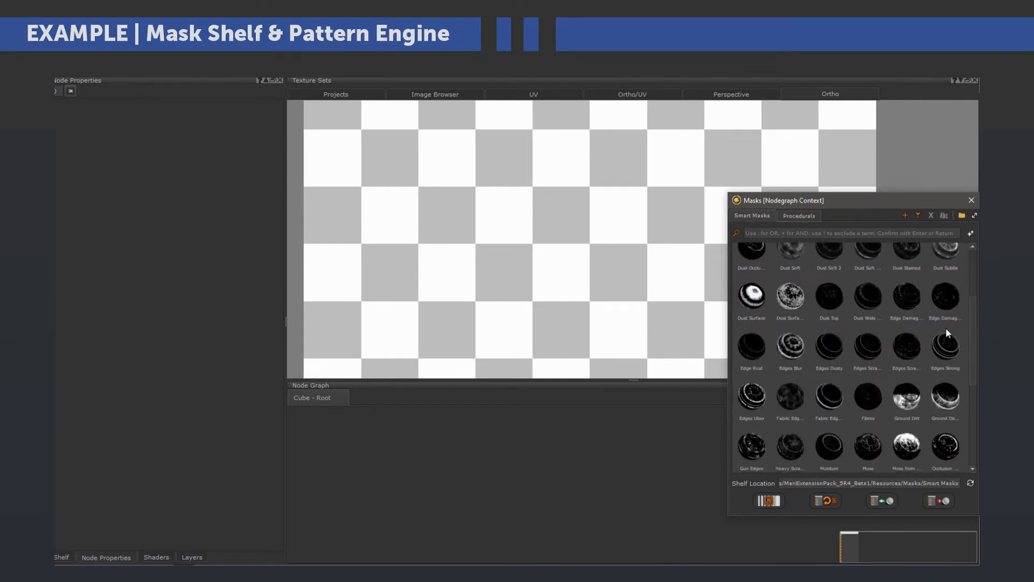
pyautogui.moveTo(867, 313)
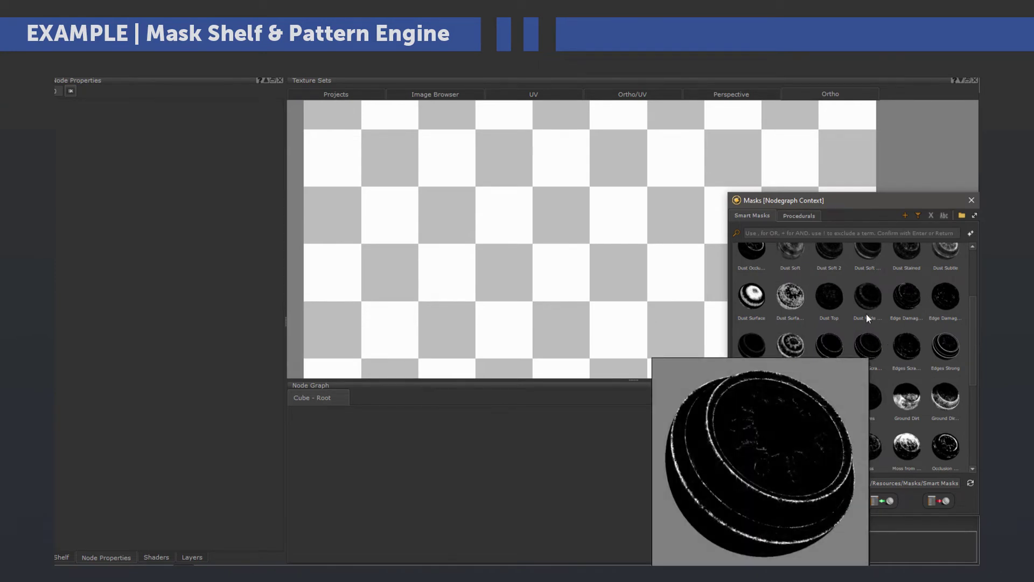
pyautogui.moveTo(907, 298)
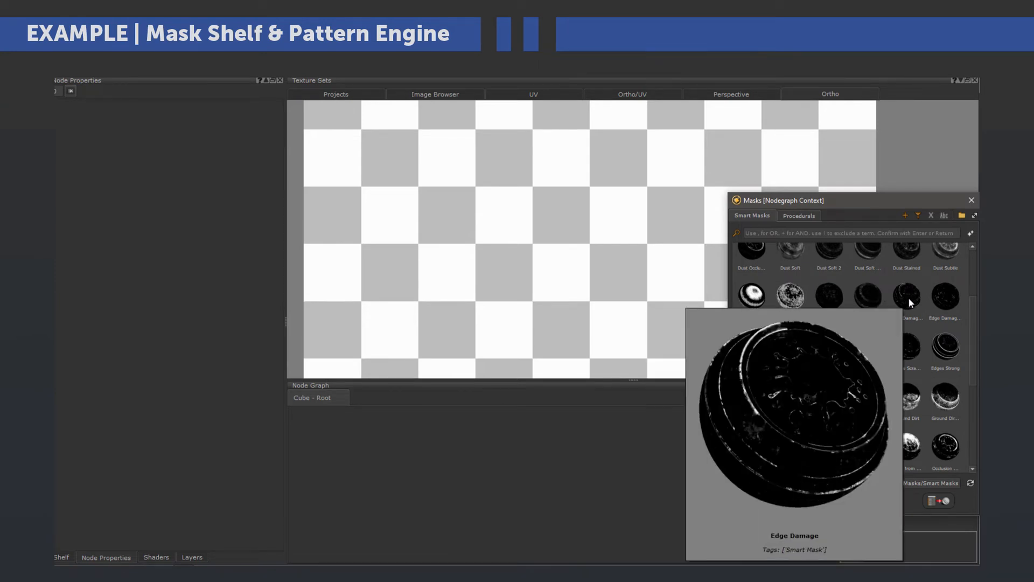
pyautogui.moveTo(944, 295)
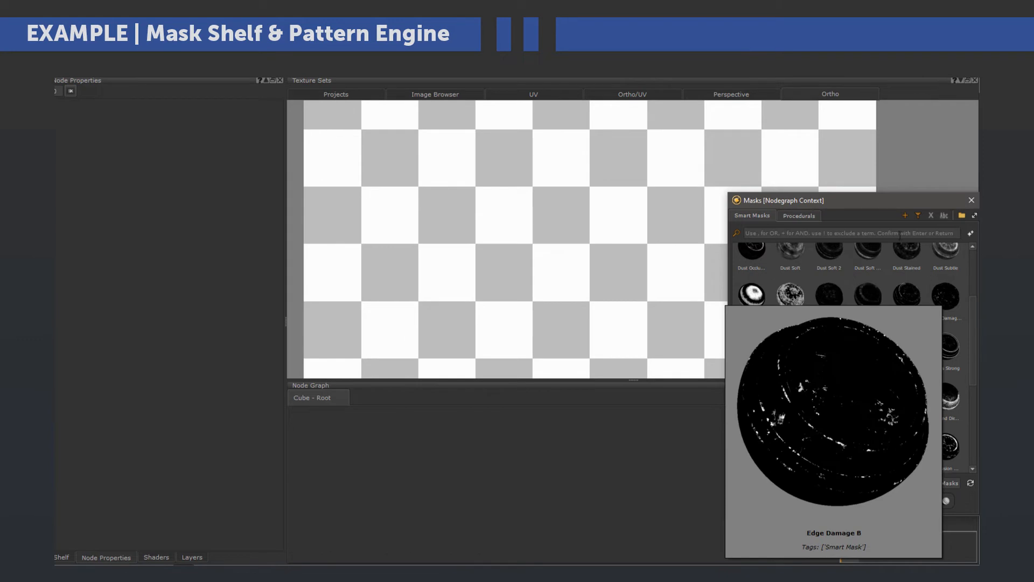
pyautogui.click(798, 215)
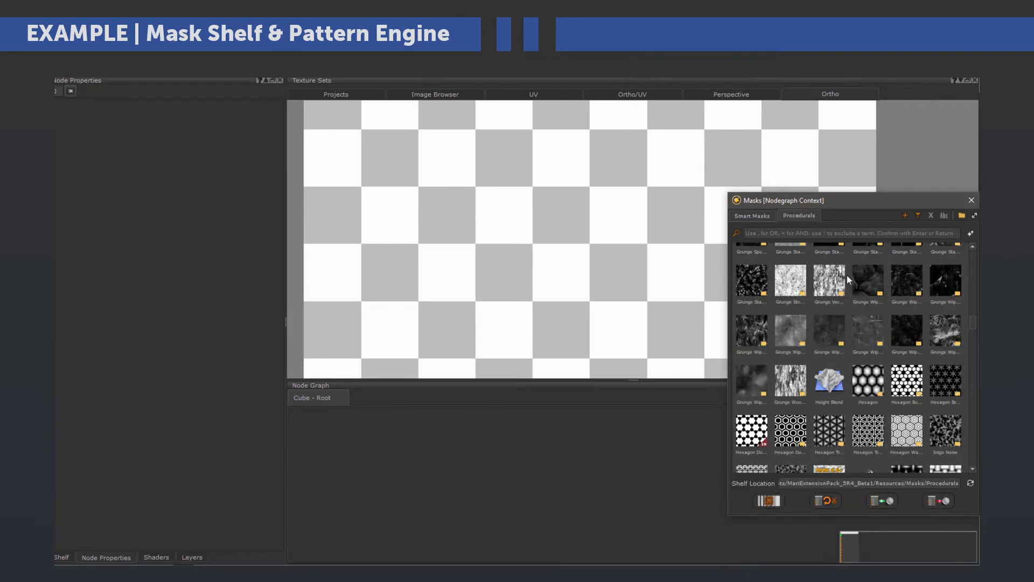
pyautogui.scroll(-3)
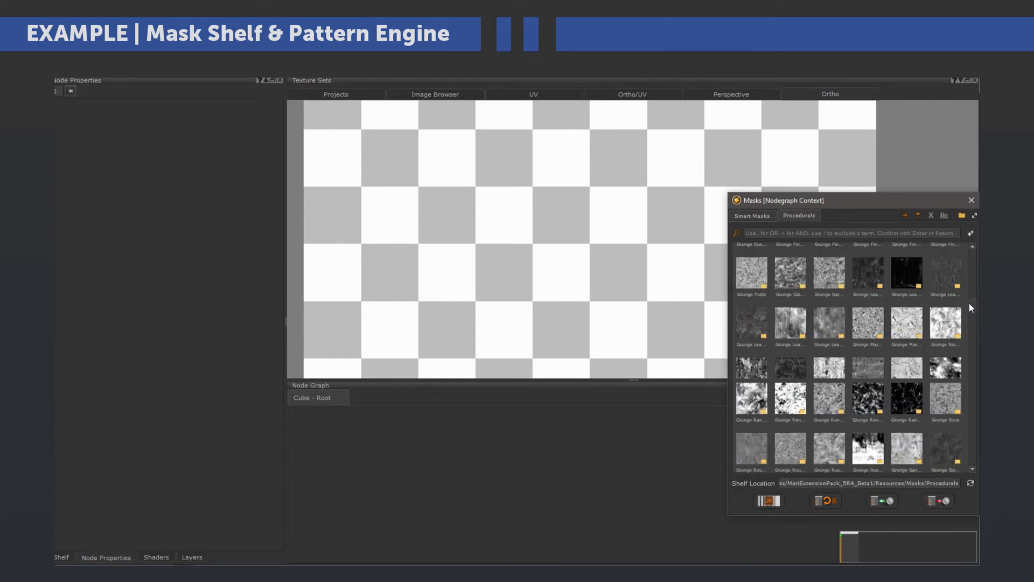
pyautogui.scroll(-3)
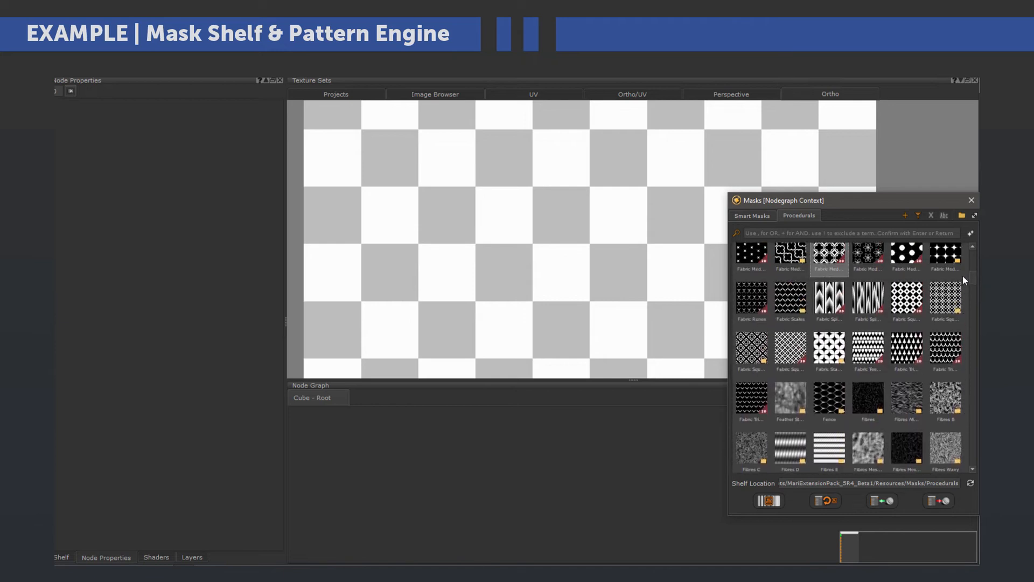
pyautogui.moveTo(828, 257); pyautogui.dragTo(526, 468)
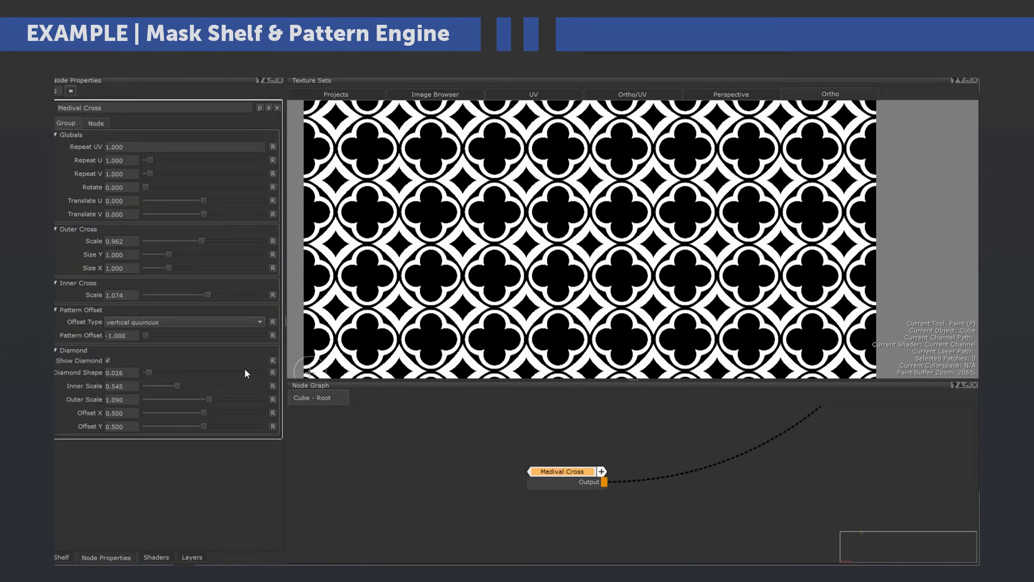
# Step: Tweak the Medival Cross pattern's Diamond Shape and Inner Scale sliders
pyautogui.moveTo(148, 372); pyautogui.dragTo(177, 372)
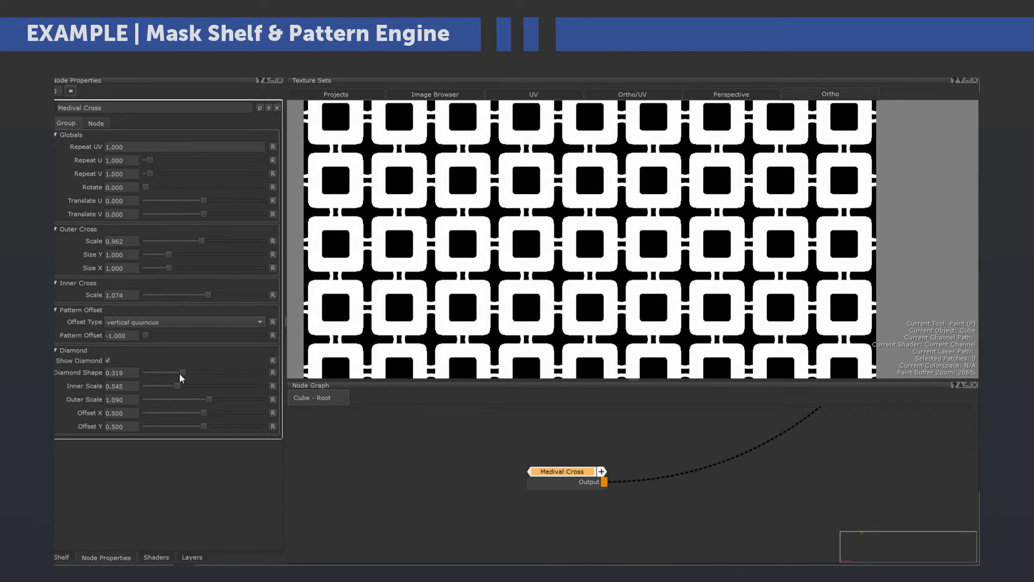
pyautogui.moveTo(164, 372); pyautogui.dragTo(148, 372)
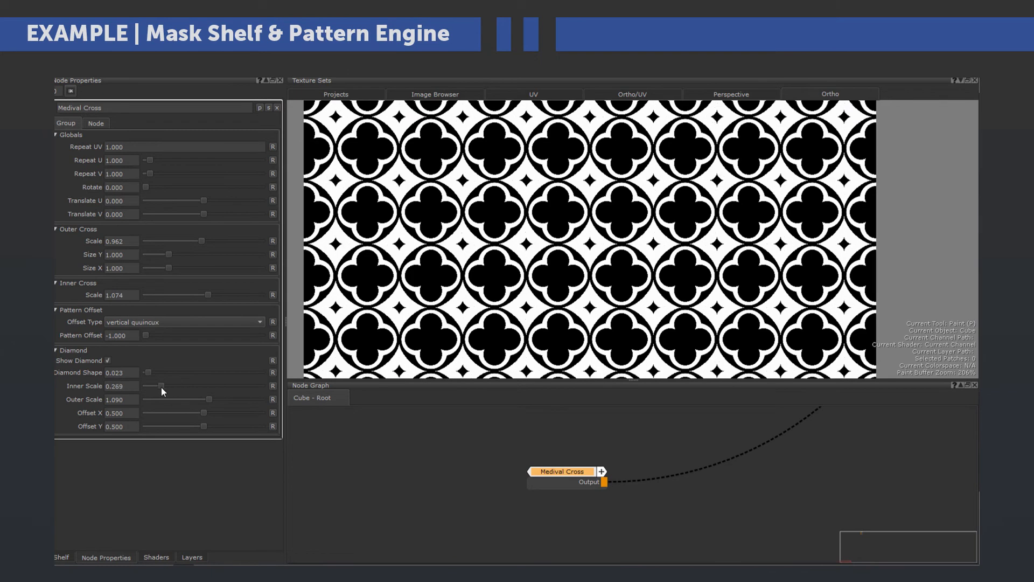
pyautogui.moveTo(192, 295); pyautogui.dragTo(152, 295)
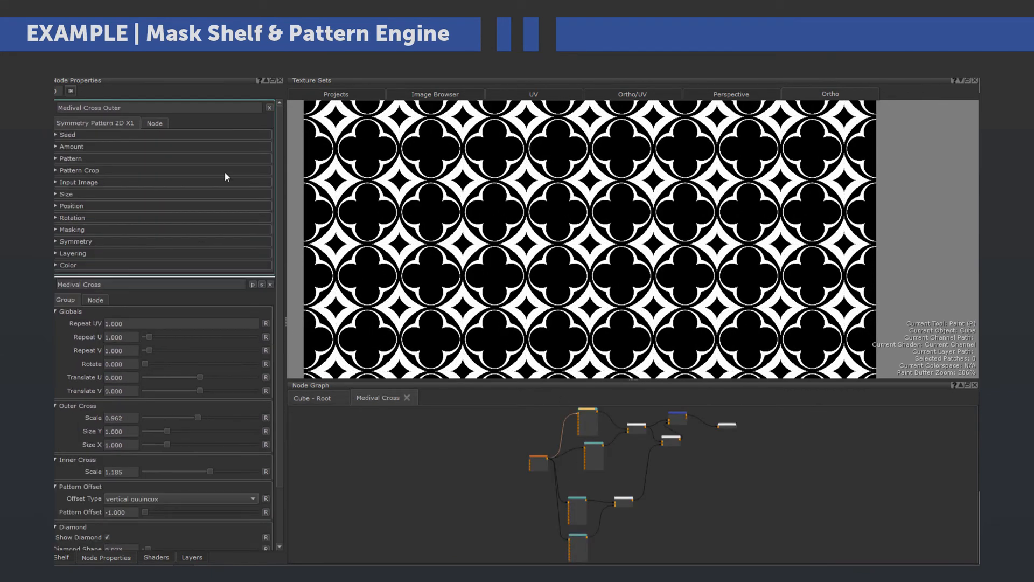
# Step: Set the star layer's Outer Pattern to Cross 2 with Every 2nd Row alternate masking
pyautogui.click(69, 157)
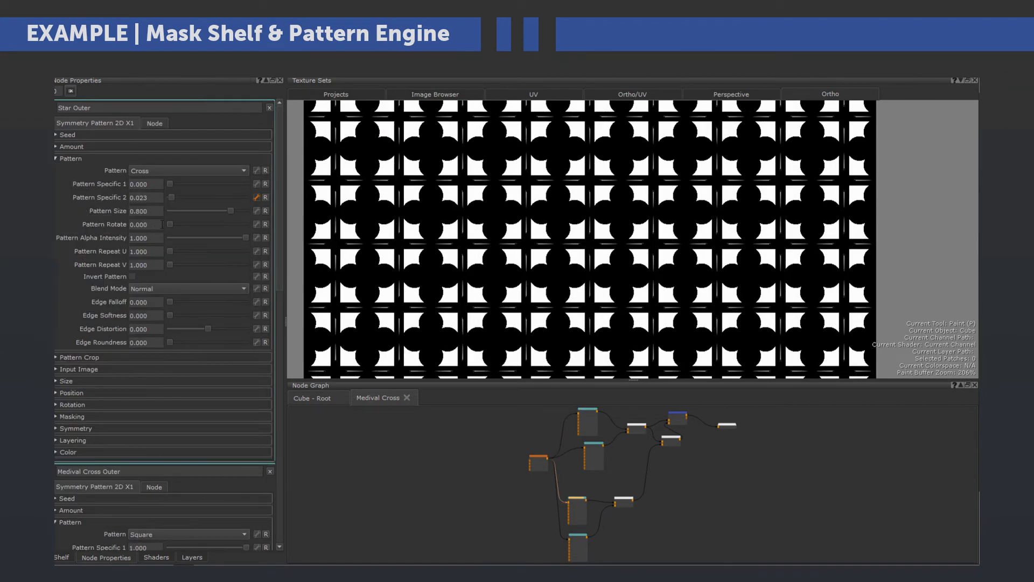
pyautogui.click(188, 170)
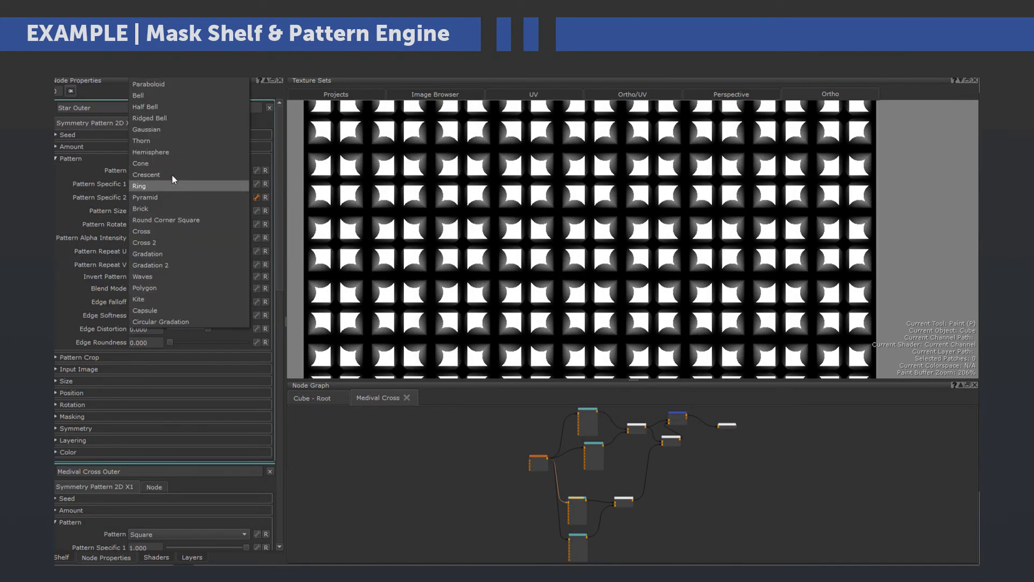
pyautogui.click(143, 241)
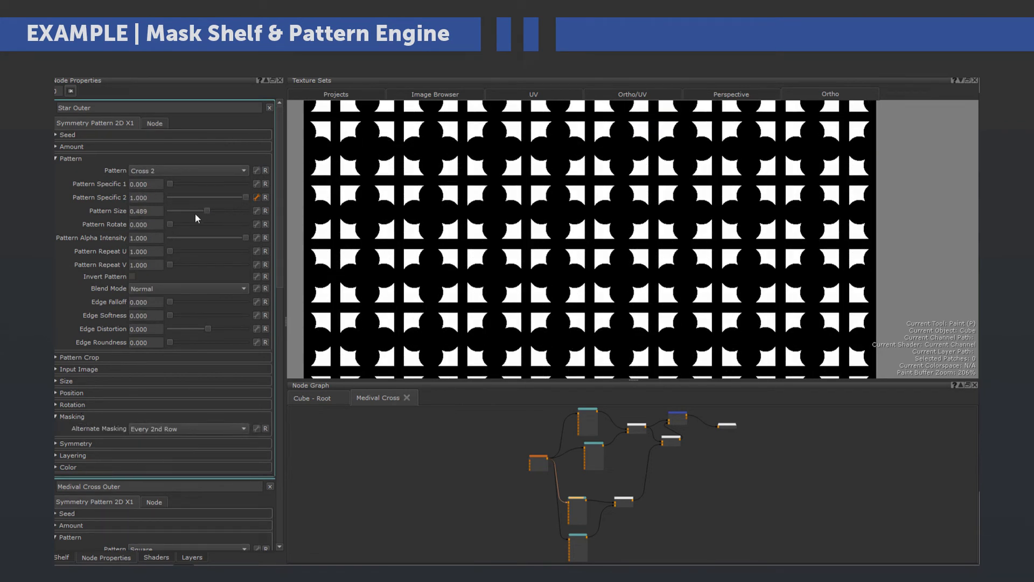
pyautogui.click(187, 171)
pyautogui.write('My Ne')
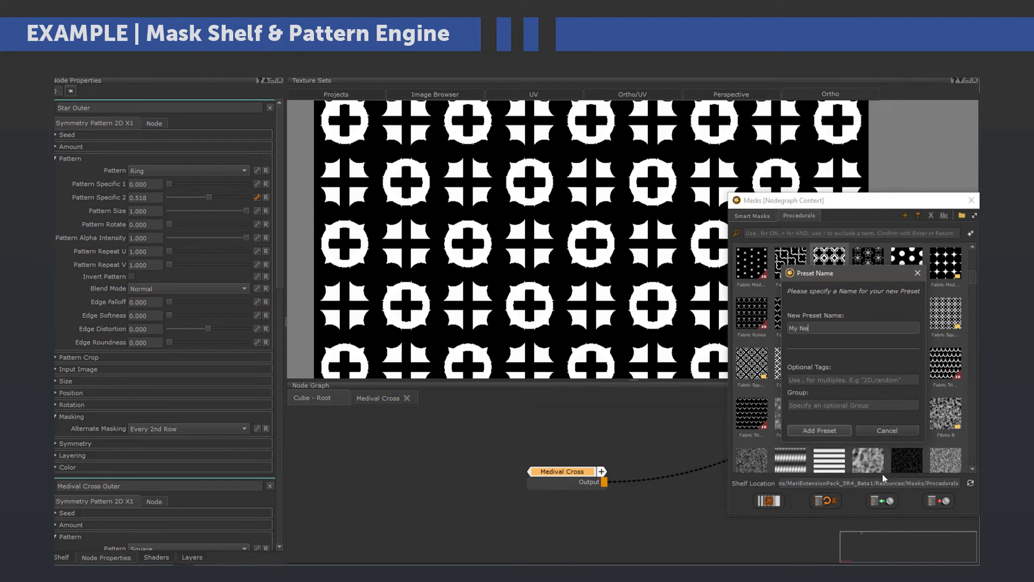
# Step: Add the cross pattern as a new mask preset and take a snapshot for its thumbnail
pyautogui.click(886, 430)
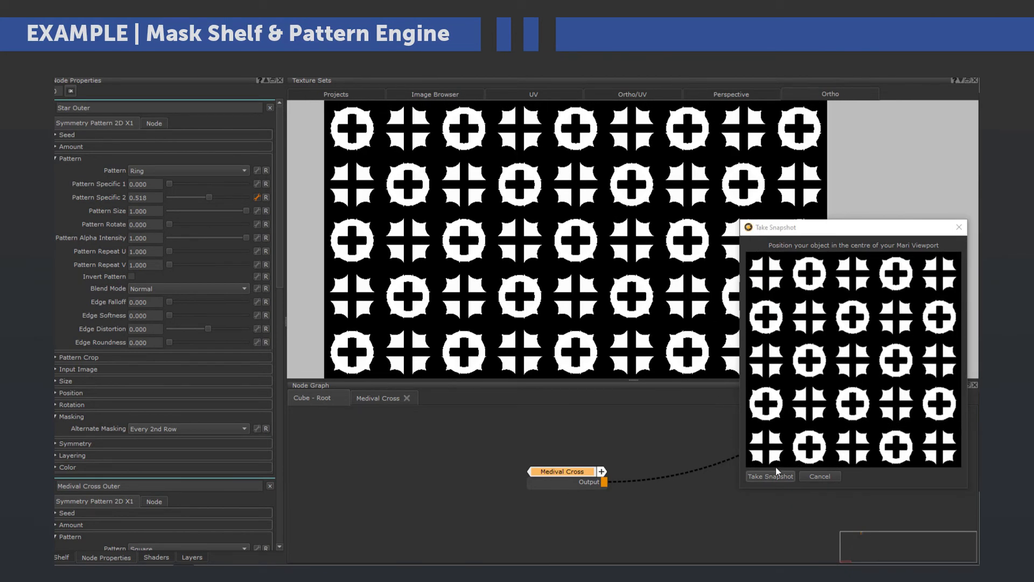
pyautogui.click(770, 476)
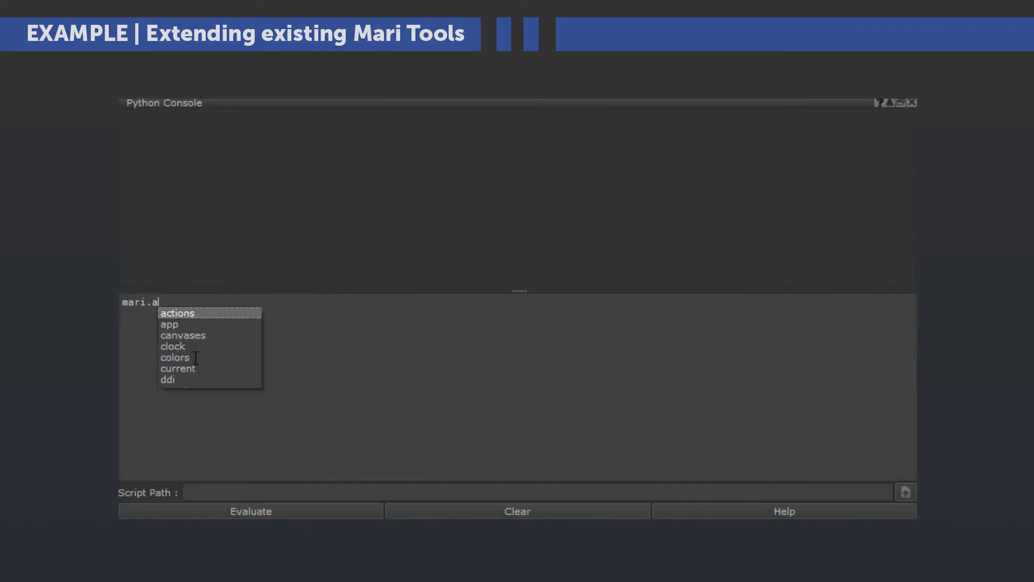
# Step: Run mari.actions.list() and pick the Paint Through brush path in Action Path Finder
pyautogui.write('ctions.list(')
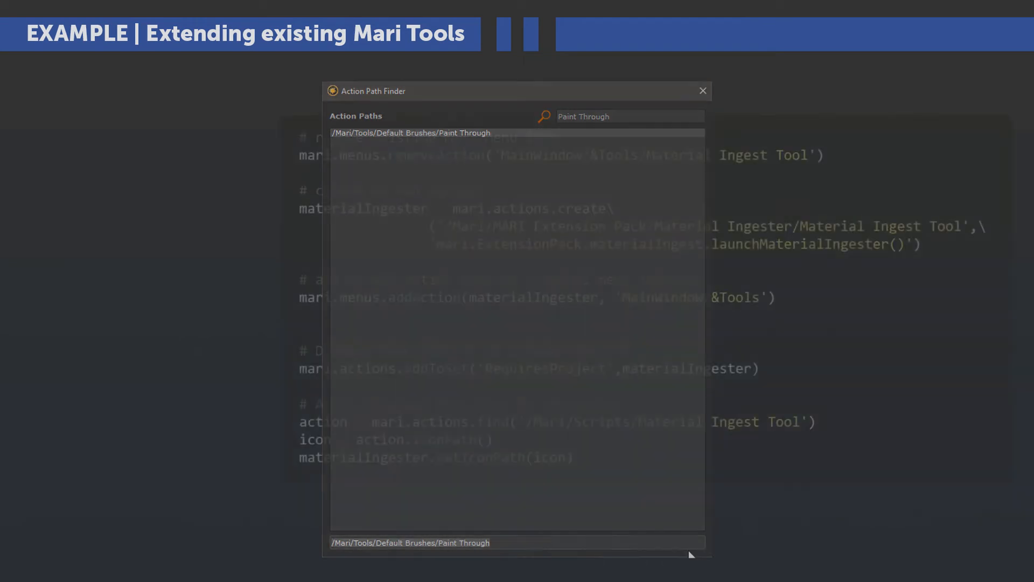
pyautogui.click(702, 90)
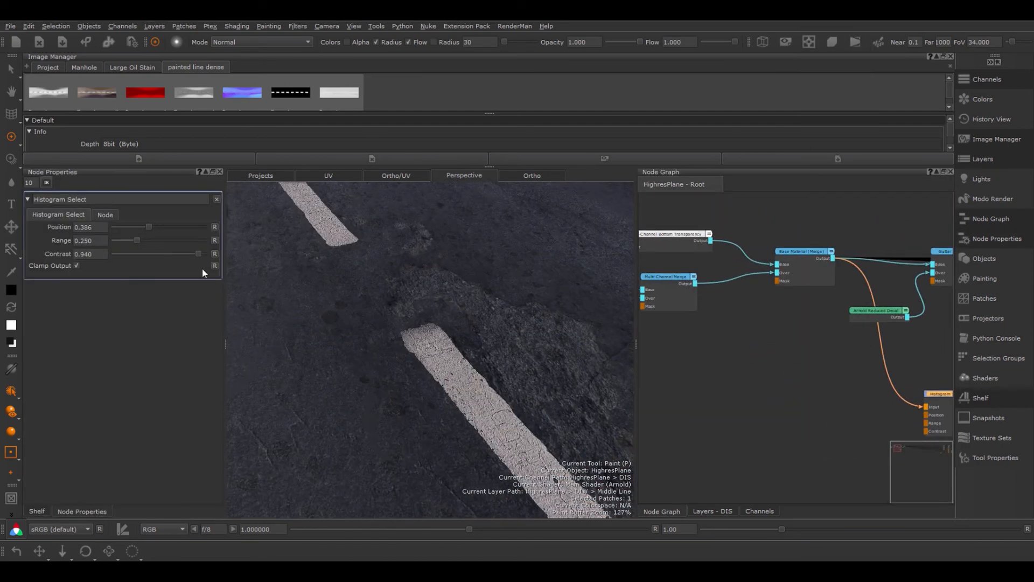
# Step: Tune the Histogram Select node's Position, Range and Contrast sliders for the road blend
pyautogui.moveTo(139, 239); pyautogui.dragTo(132, 240)
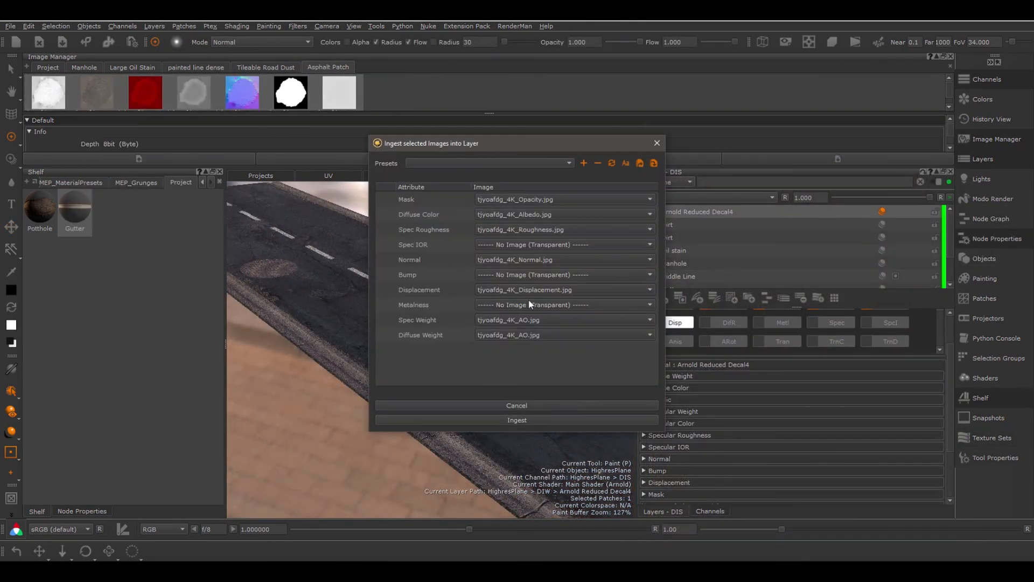
# Step: Ingest the mapped 4K asphalt images into the new material layer
pyautogui.click(517, 419)
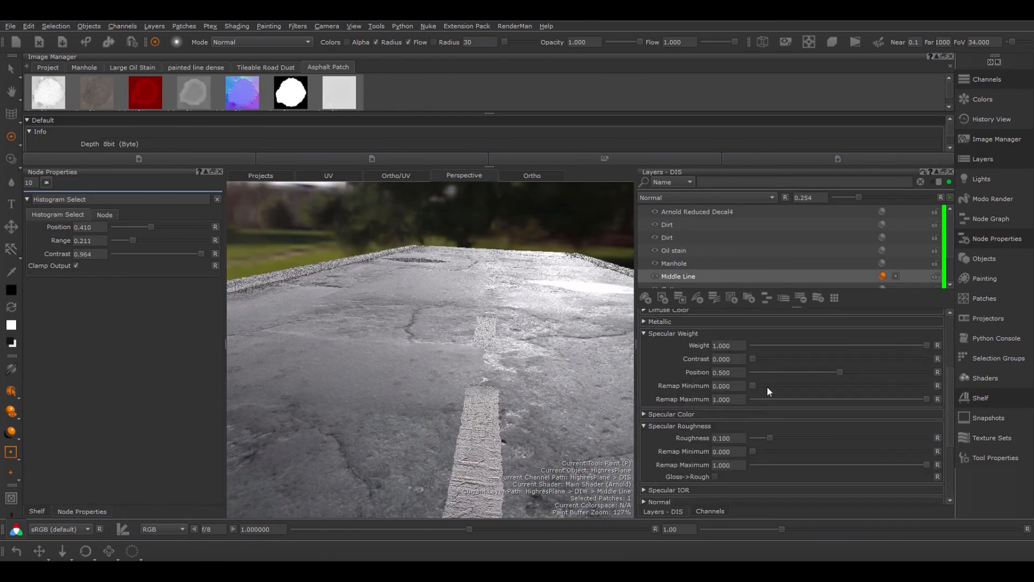
# Step: Select the Oil stain layer and show its Mask settings
pyautogui.click(673, 250)
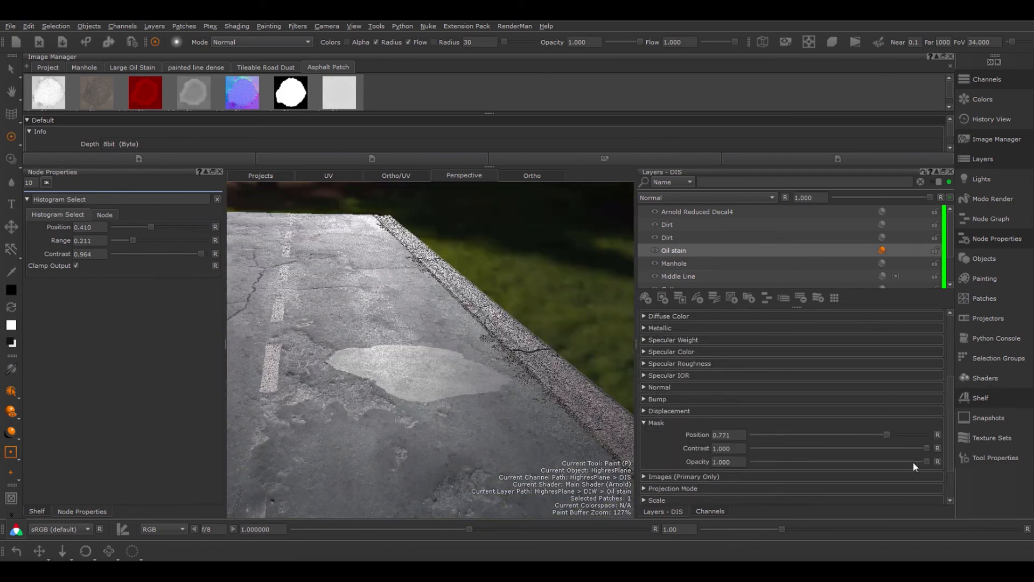